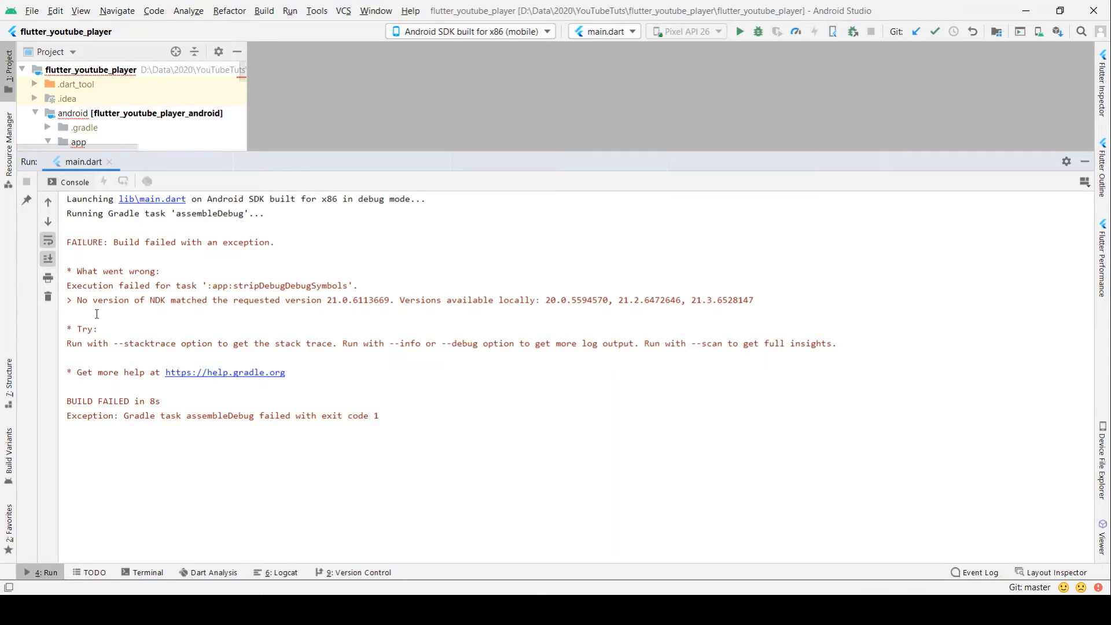
Step: Highlight the NDK version mismatch error and the 'Versions available locally' phrase in the console
{"action": "left_click_drag", "start_coordinate": [76, 299], "coordinate": [98, 300]}
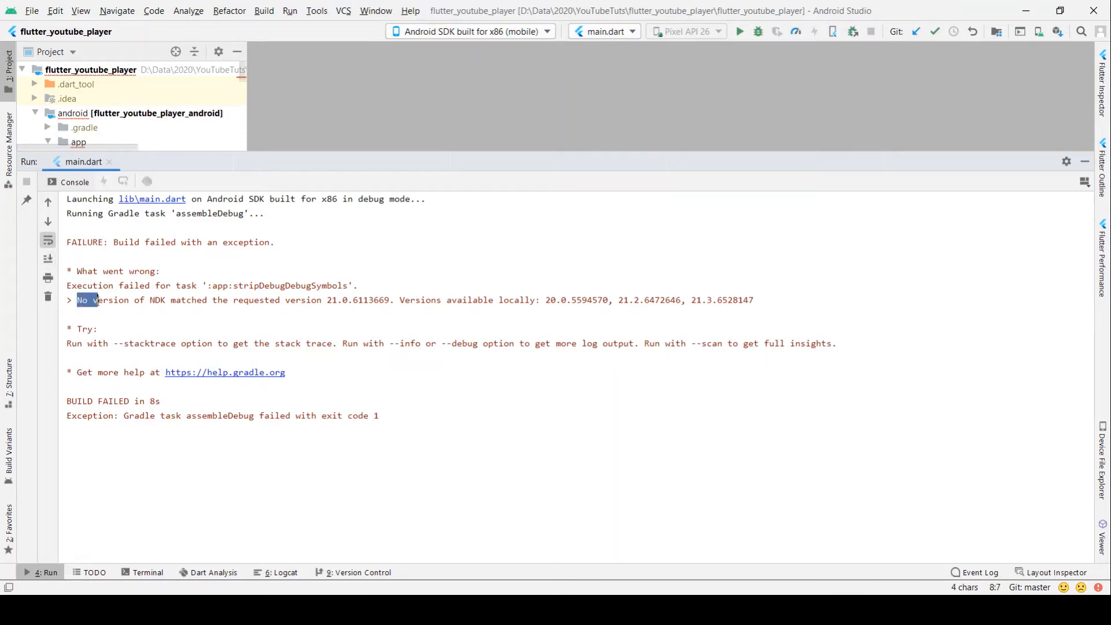
{"action": "left_click_drag", "start_coordinate": [78, 299], "coordinate": [244, 299]}
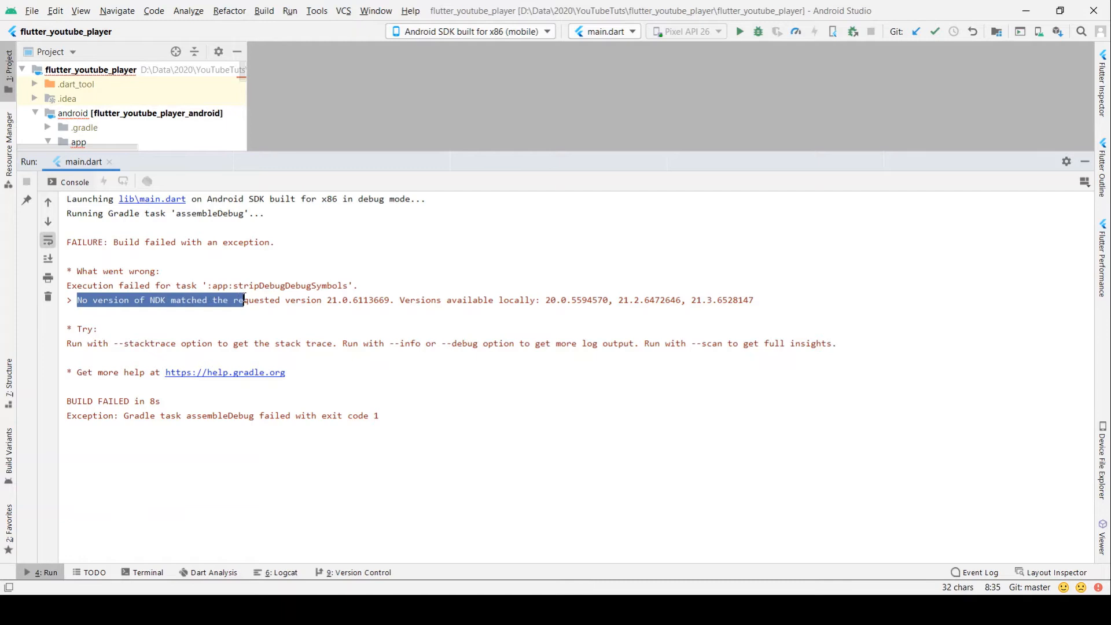
{"action": "left_click_drag", "start_coordinate": [241, 299], "coordinate": [324, 299]}
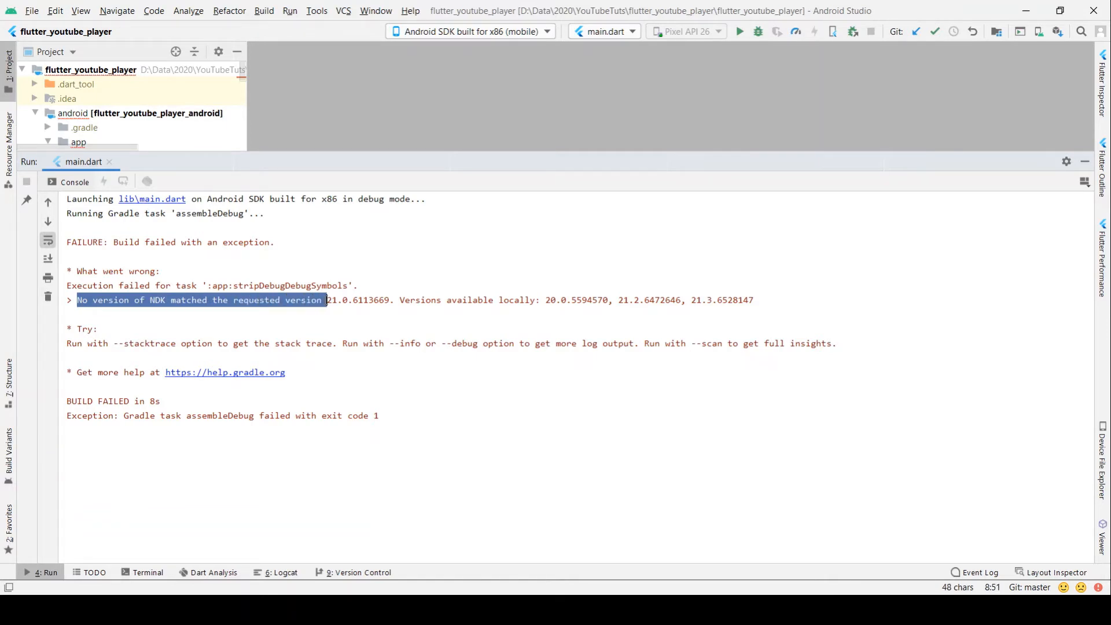
{"action": "double_click", "coordinate": [331, 300]}
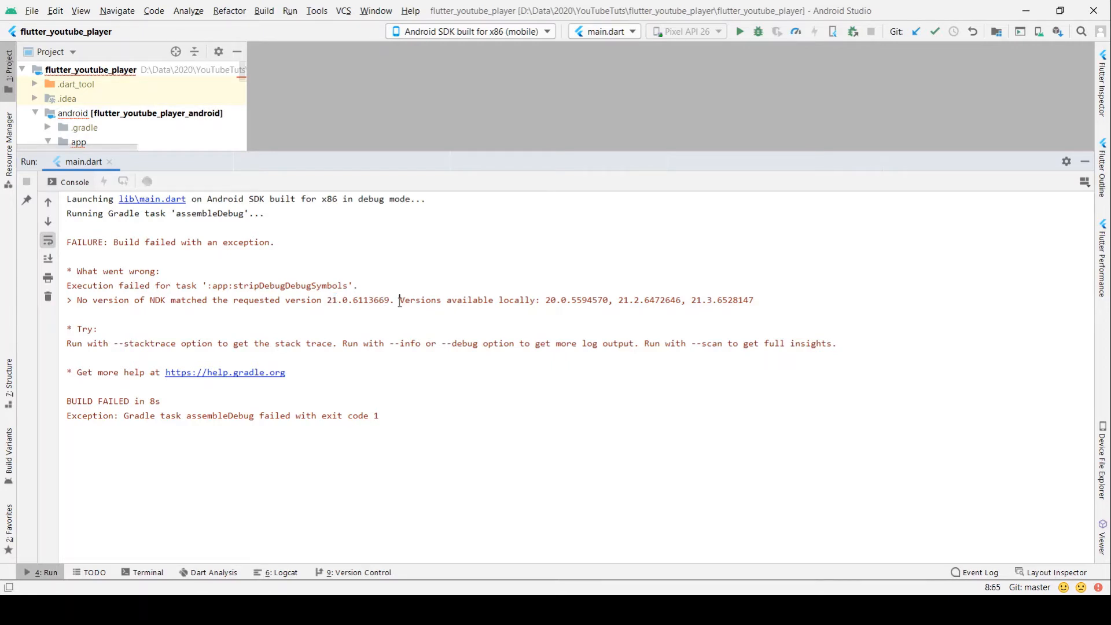
{"action": "left_click_drag", "start_coordinate": [398, 300], "coordinate": [537, 300]}
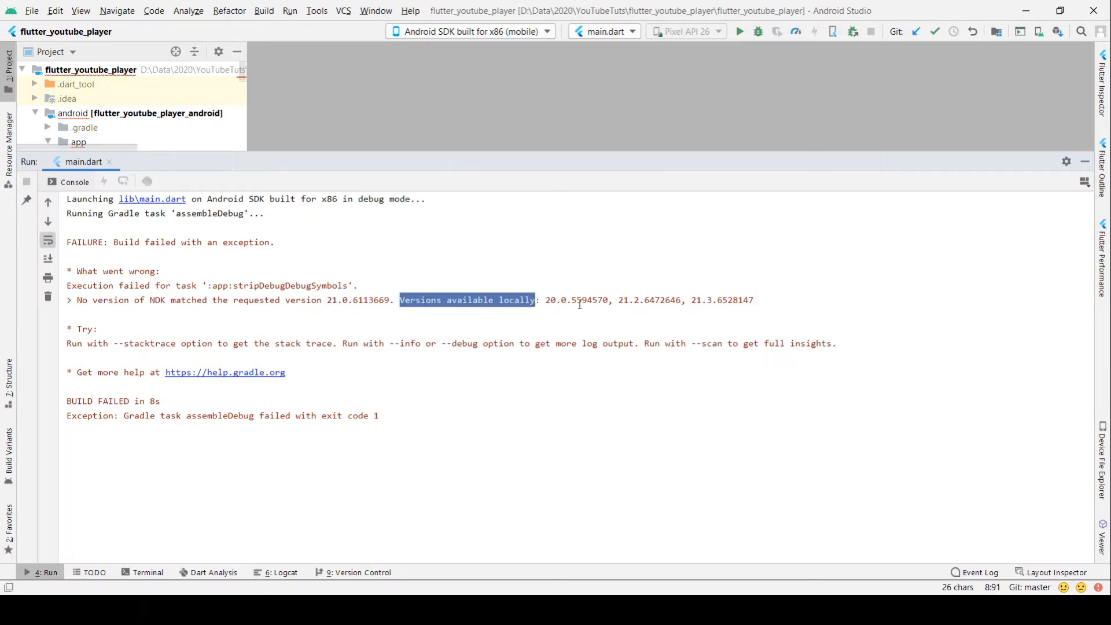
{"action": "left_click", "coordinate": [755, 300]}
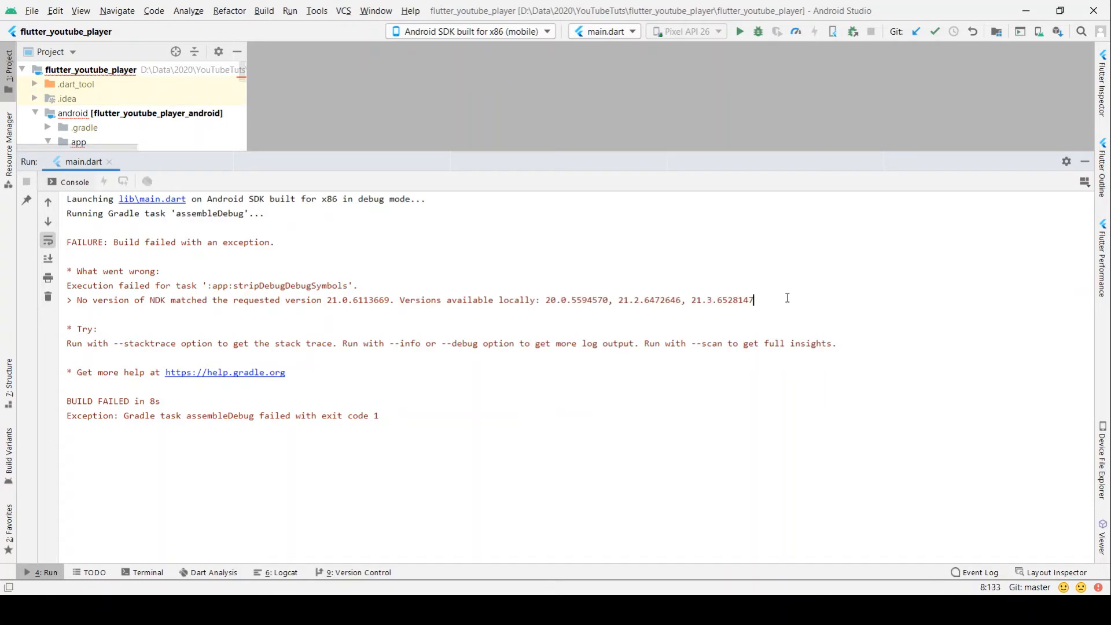
{"action": "mouse_move", "coordinate": [588, 319]}
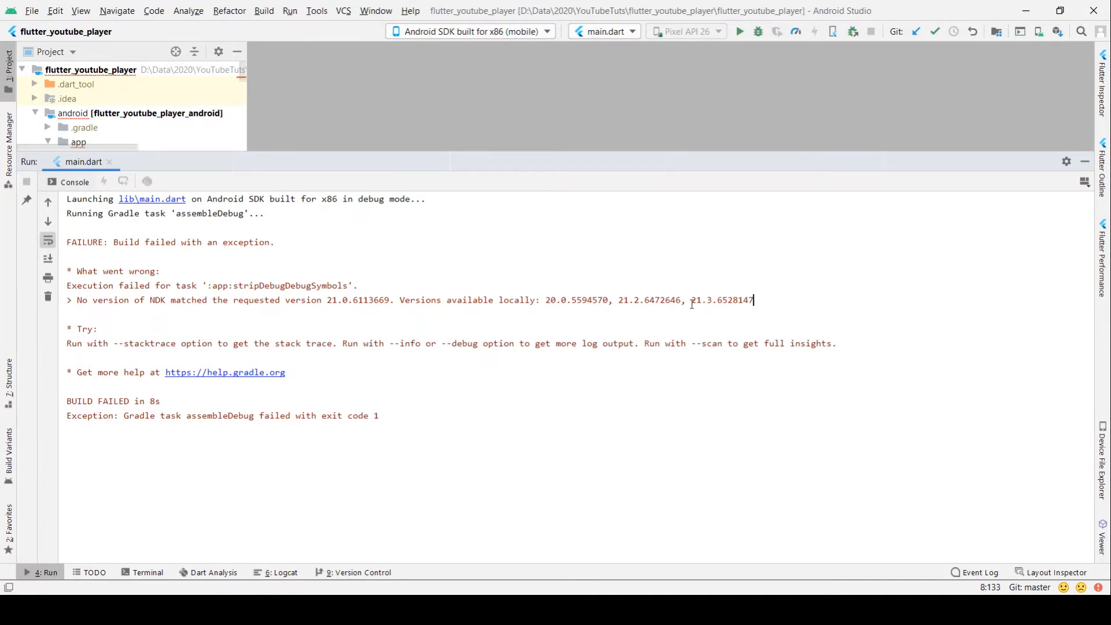
{"action": "mouse_move", "coordinate": [897, 265]}
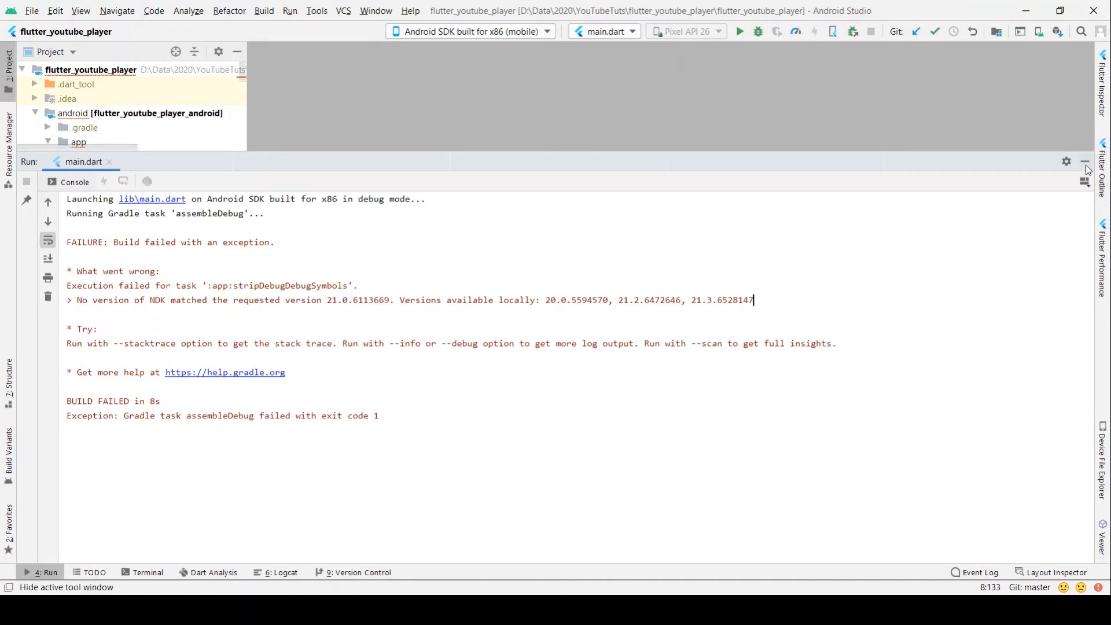
Step: Hide the Run console, open app/build.gradle, and locate the android block
{"action": "double_click", "coordinate": [722, 300]}
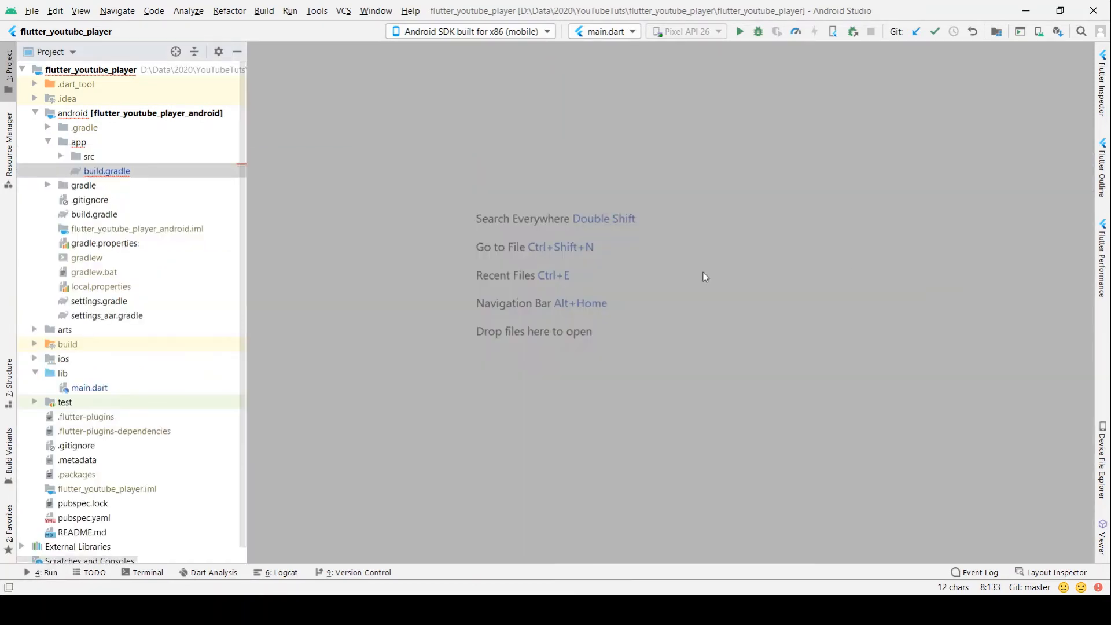
{"action": "left_click", "coordinate": [78, 142]}
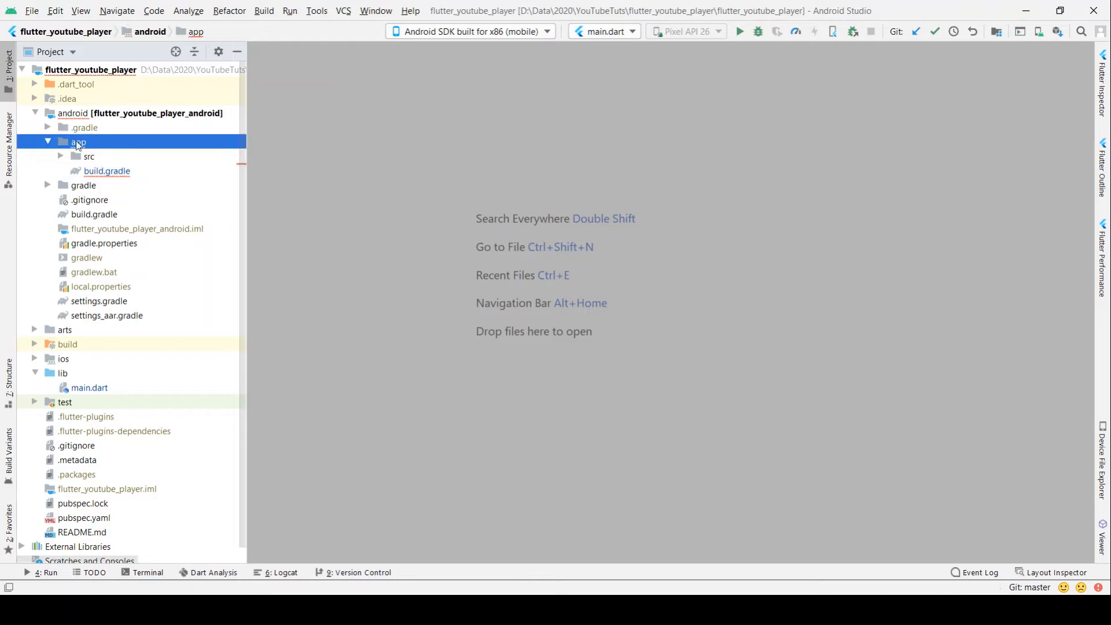
{"action": "double_click", "coordinate": [107, 170]}
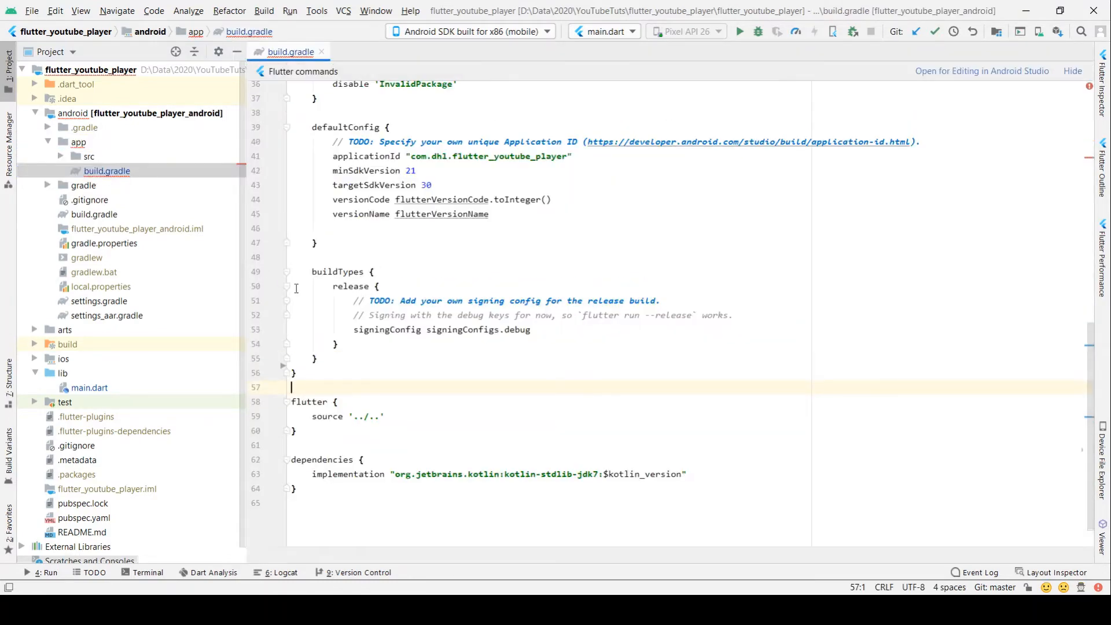
{"action": "scroll", "scroll_direction": "up", "scroll_amount": 3}
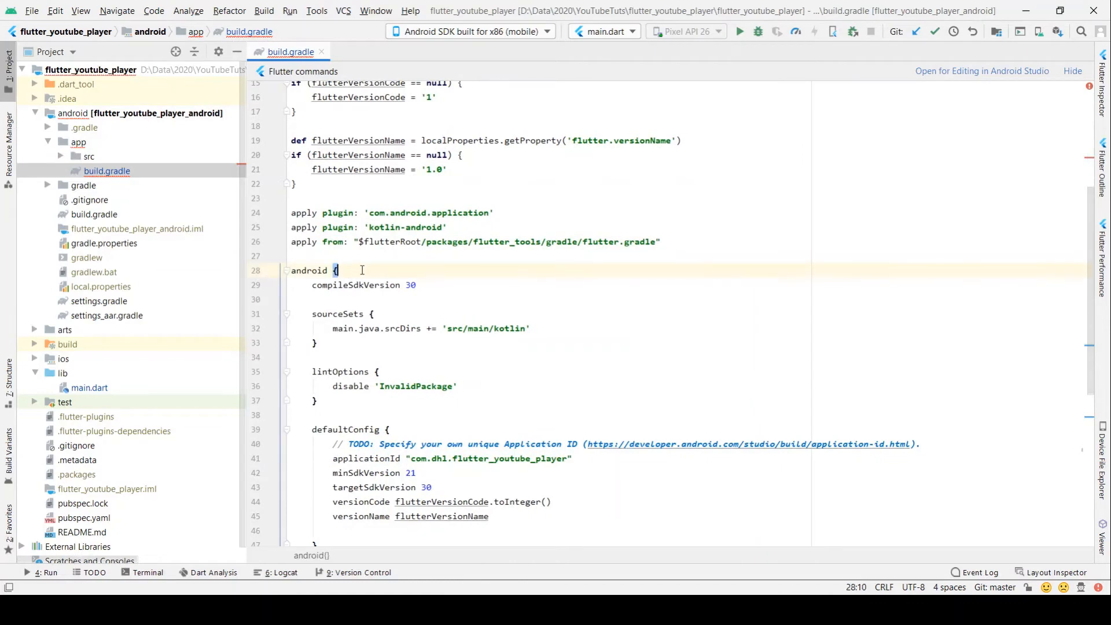
{"action": "double_click", "coordinate": [309, 270]}
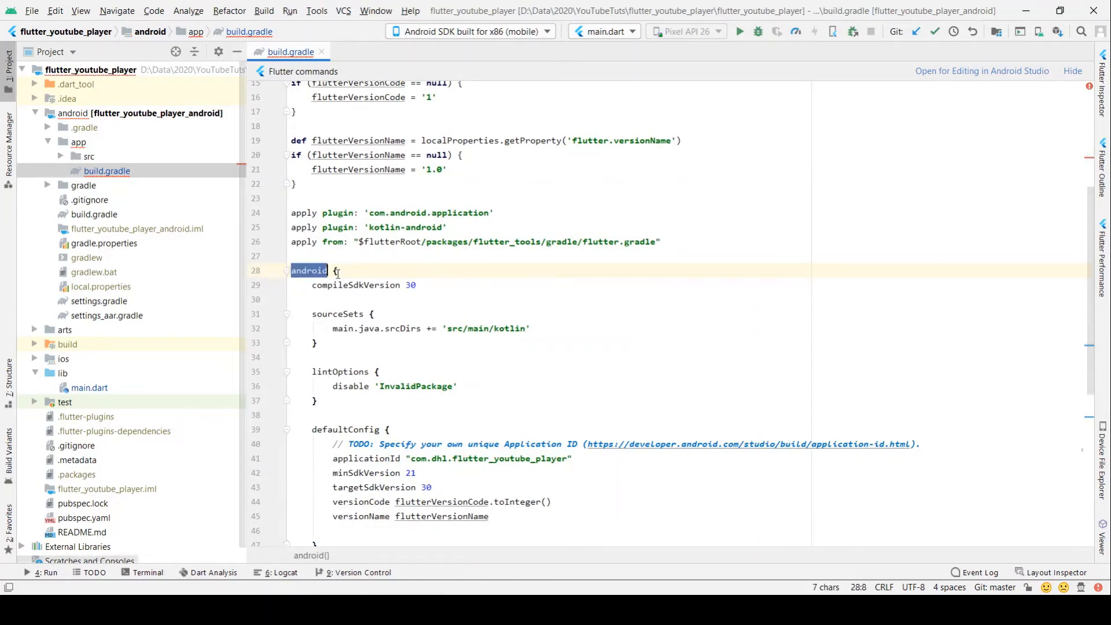
{"action": "scroll", "scroll_direction": "down", "scroll_amount": 3}
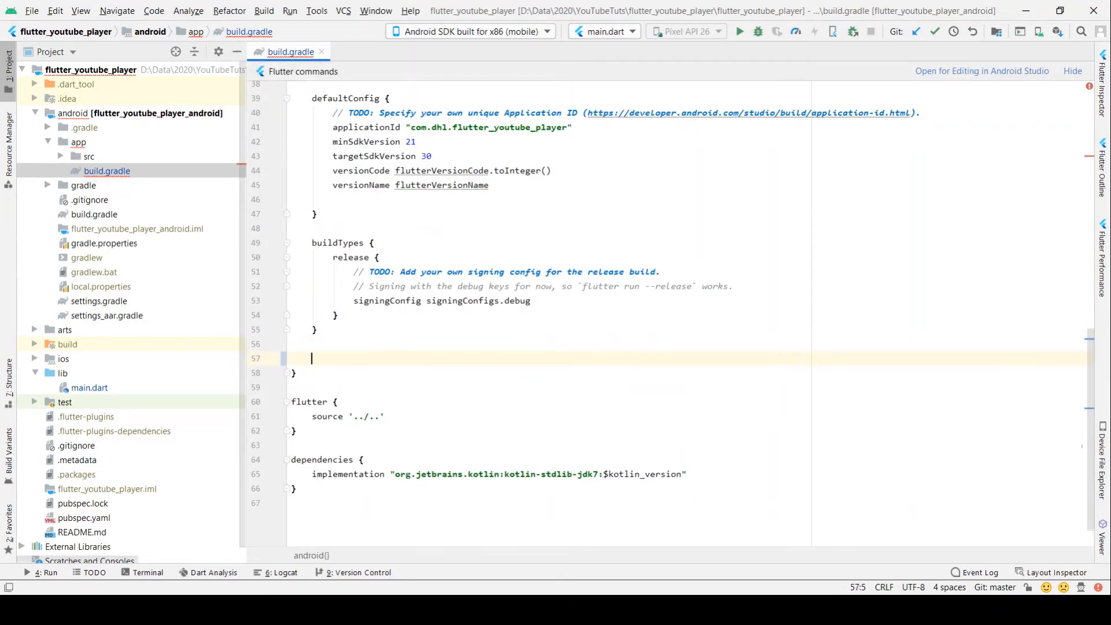
Step: Enter android.ndkVersion "21.3.6528147" on the new line and trigger a rerun
{"action": "type", "text": "android"}
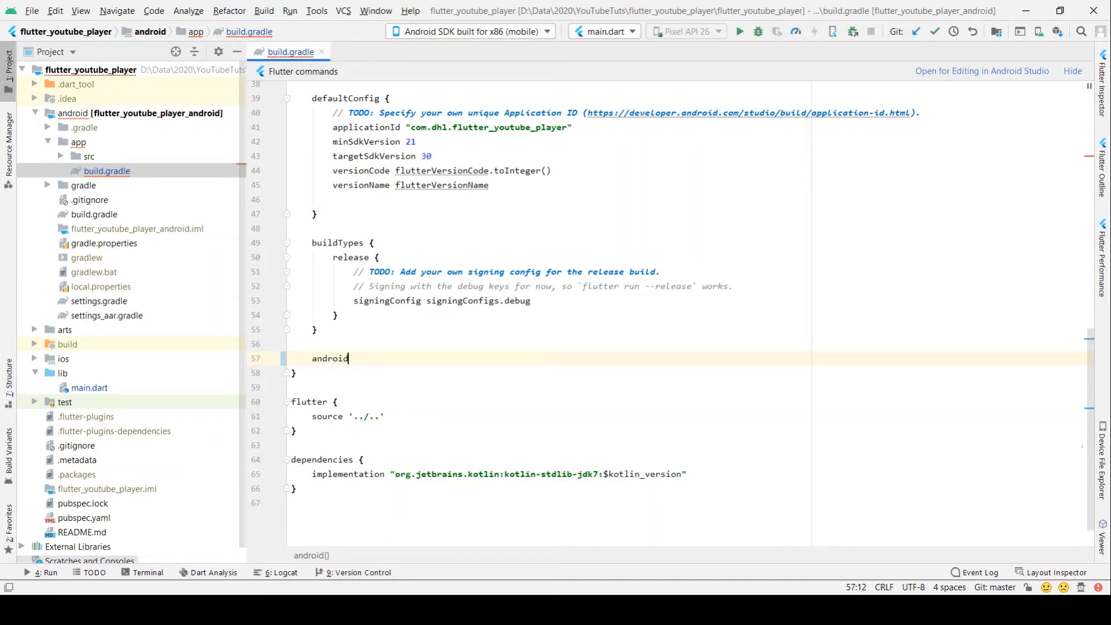
{"action": "type", "text": "."}
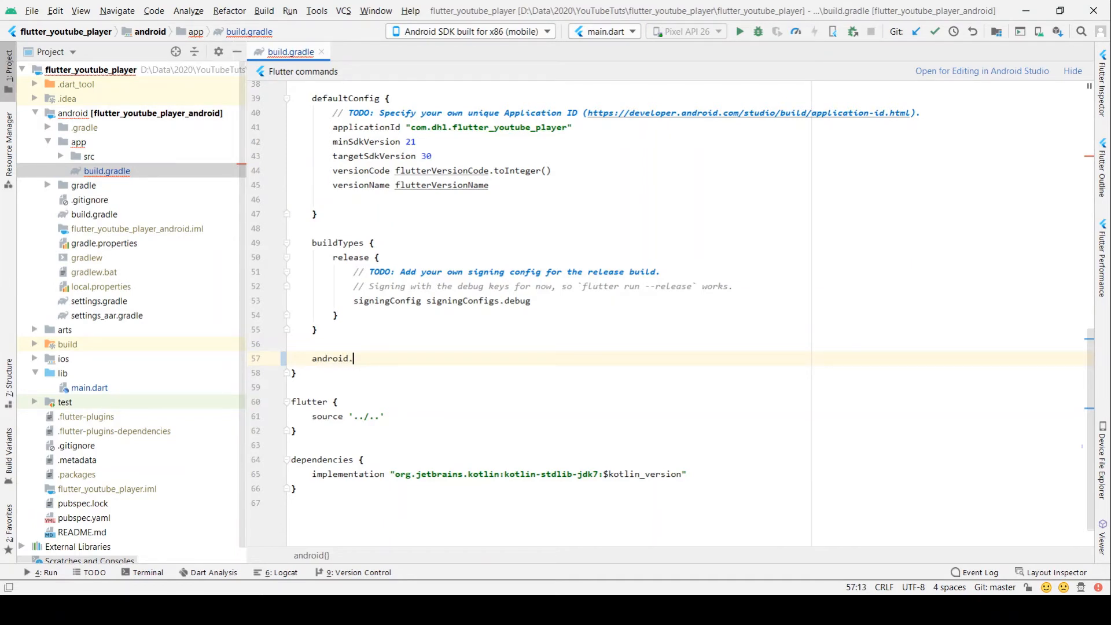
{"action": "type", "text": "No"}
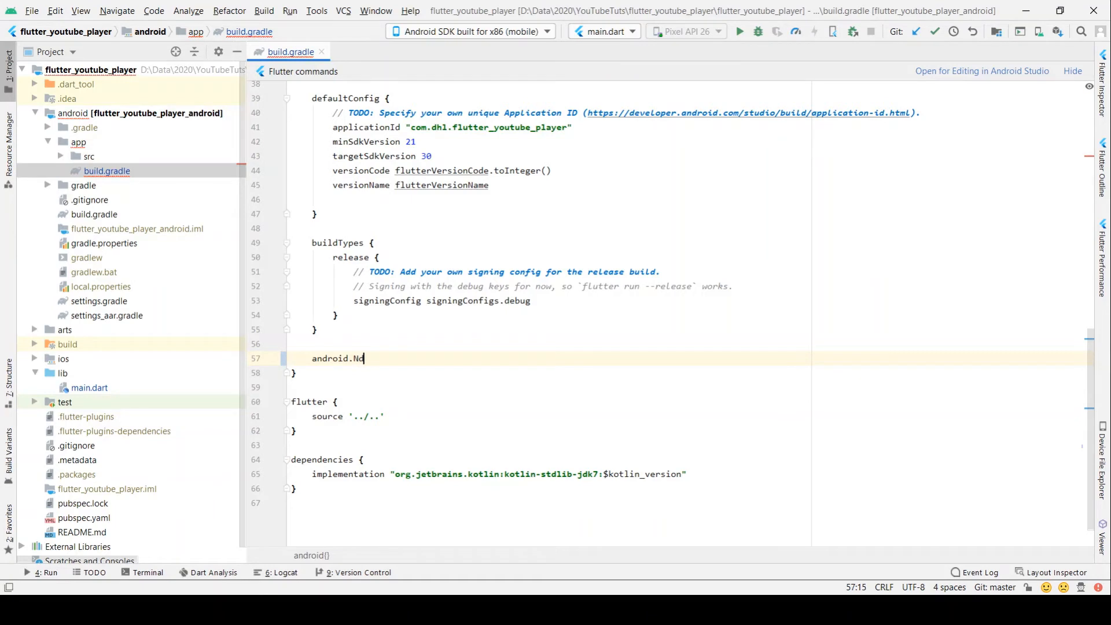
{"action": "type", "text": "dk"}
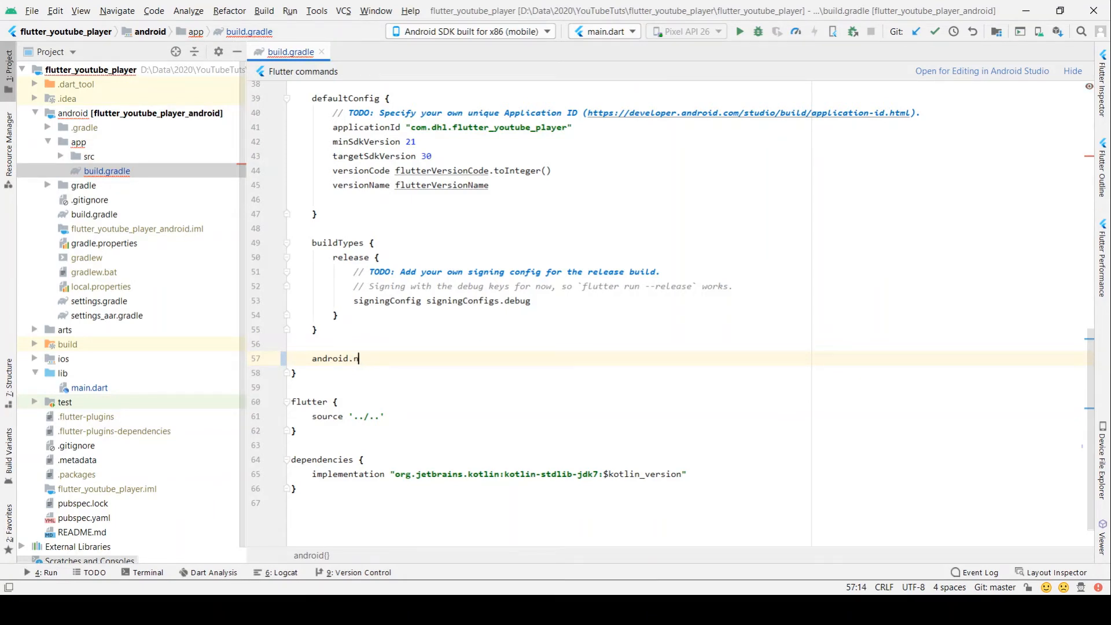
{"action": "type", "text": "dk"}
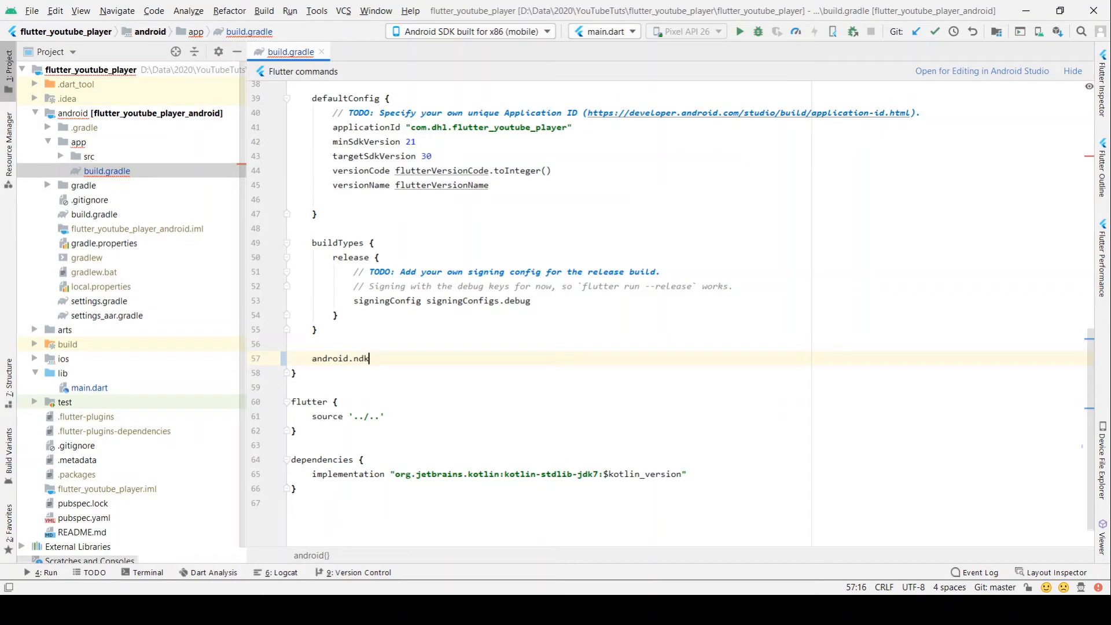
{"action": "type", "text": "Version"}
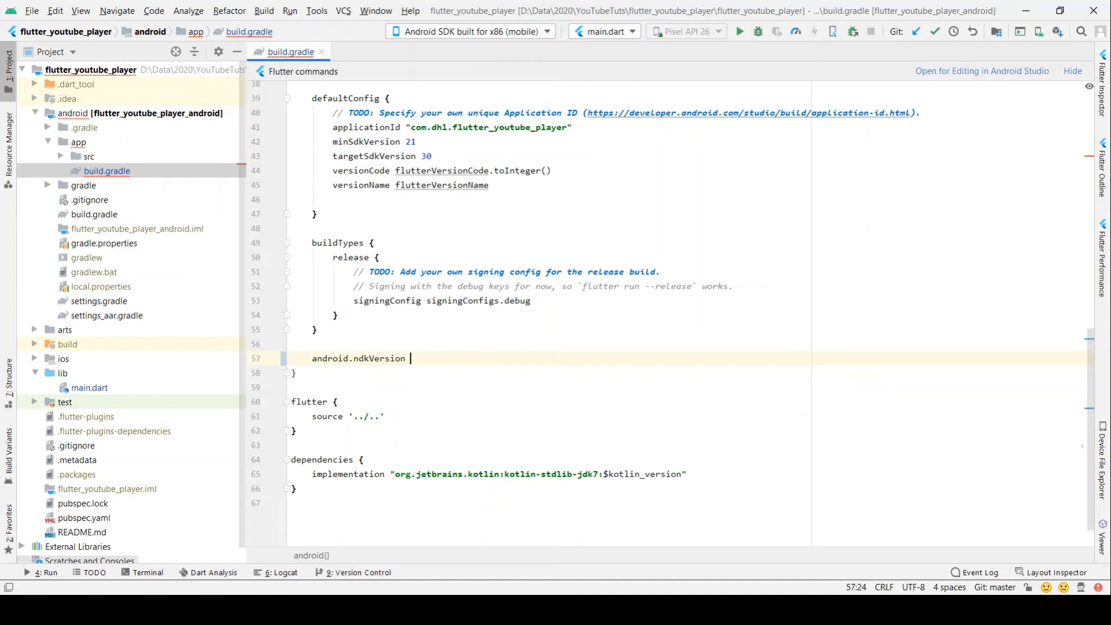
{"action": "type", "text": "\"21.3.6528147\""}
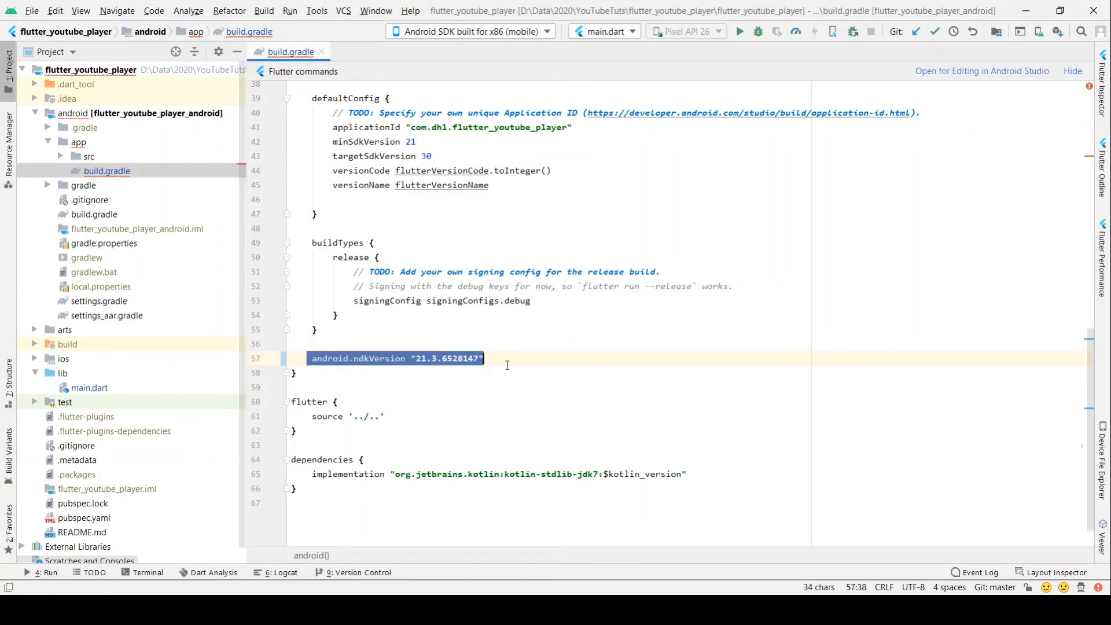
{"action": "left_click", "coordinate": [312, 357]}
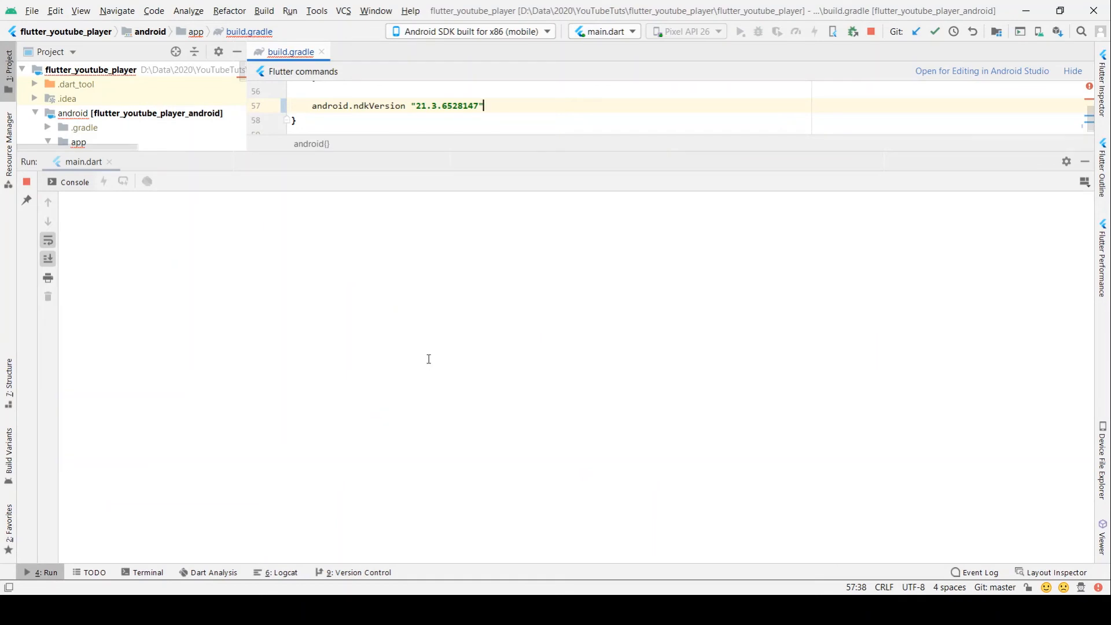
Step: Run main.dart on the emulator so app-debug.apk builds and begins installing
{"action": "left_click", "coordinate": [739, 31]}
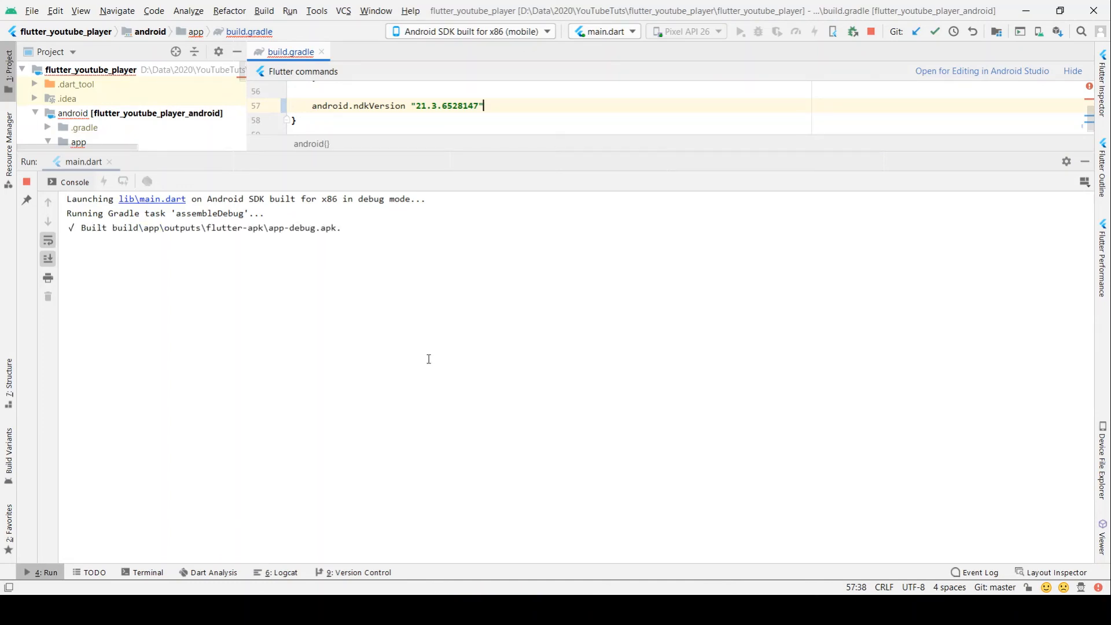
{"action": "mouse_move", "coordinate": [366, 221]}
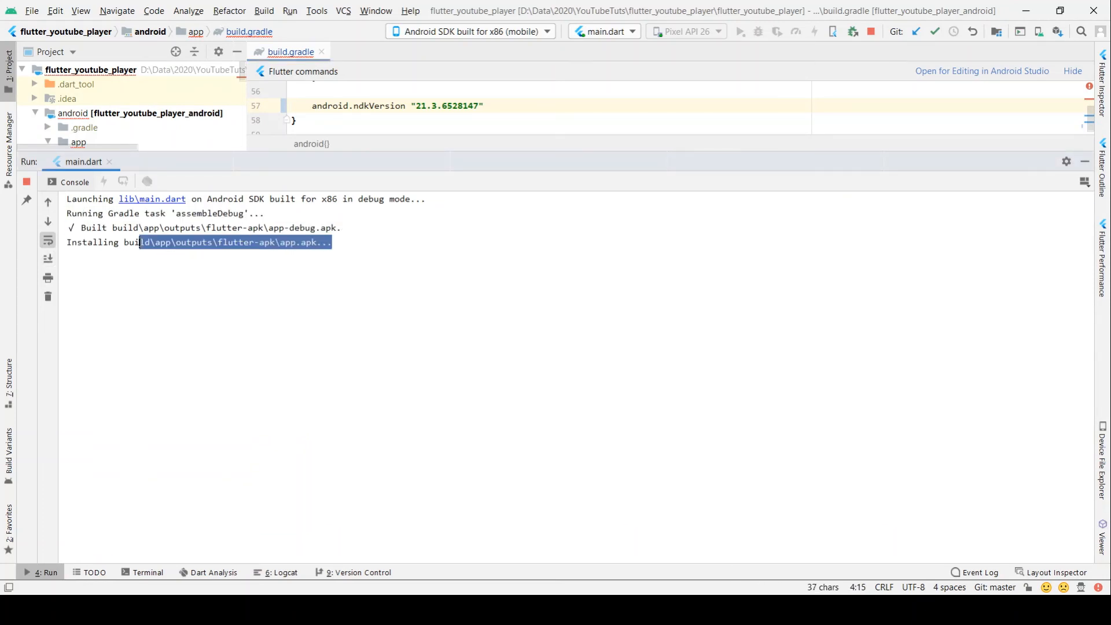
{"action": "key", "text": "ctrl+a"}
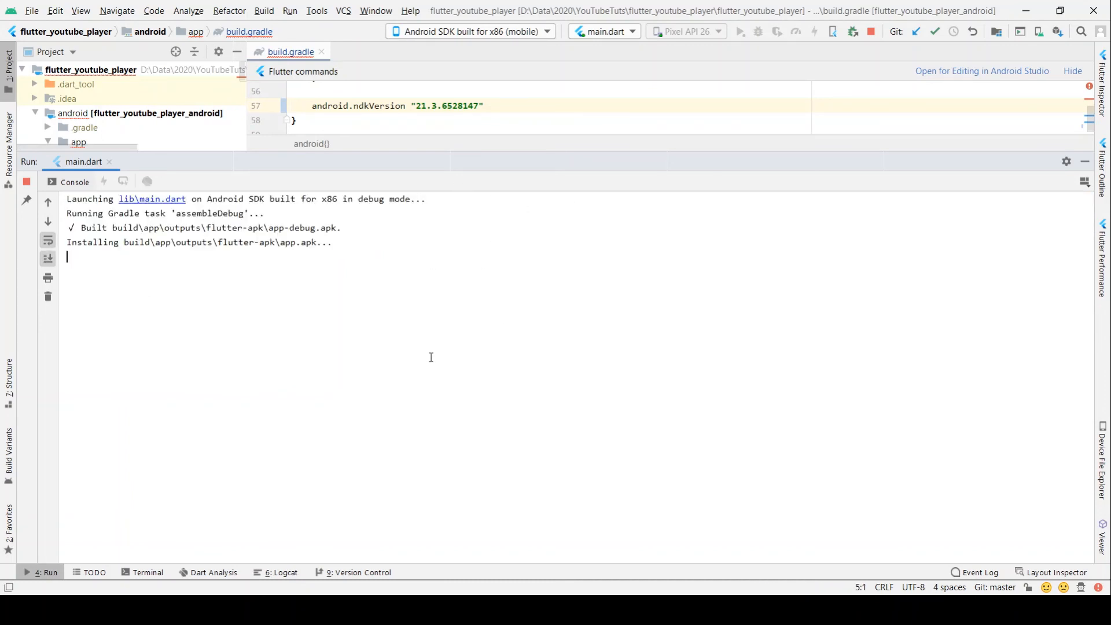
{"action": "mouse_move", "coordinate": [394, 447]}
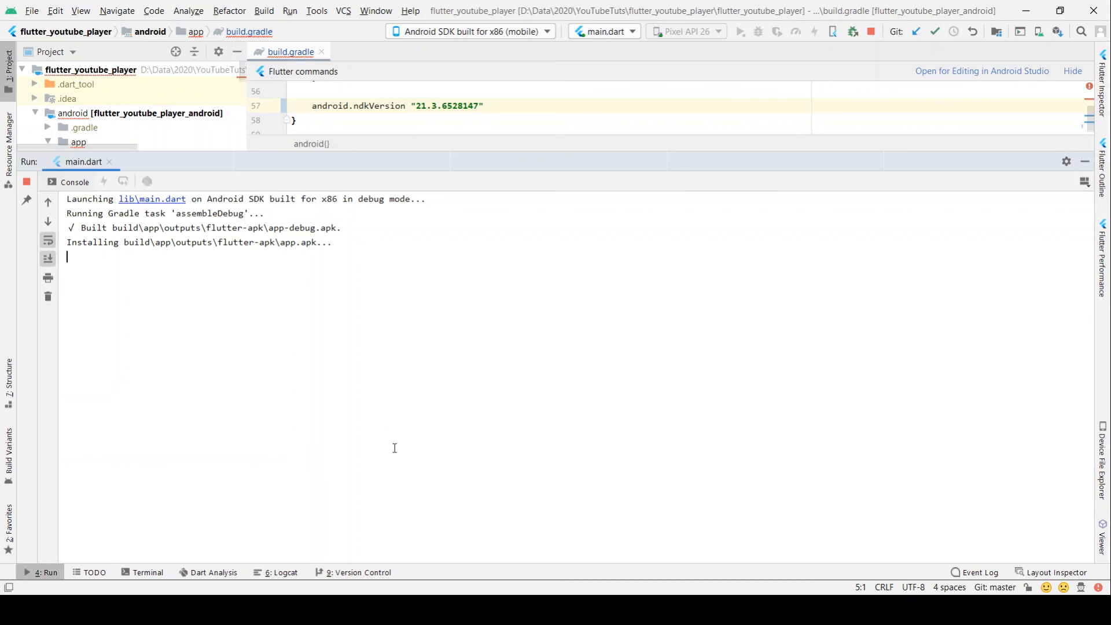